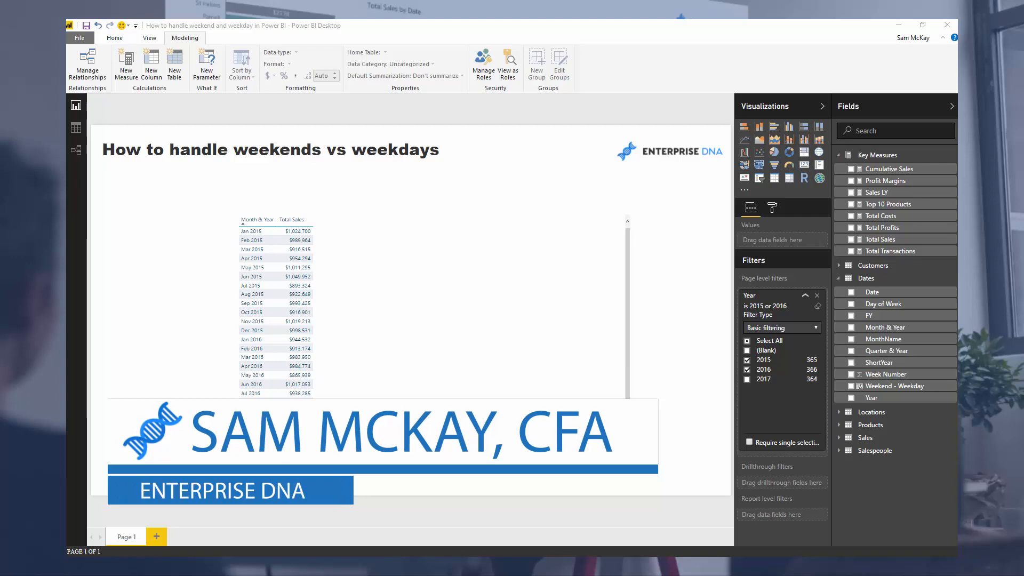
Select the monthly Total Sales table, then view the Dates table rows and its DayInWeek column.
{"action": "scroll", "scroll_direction": "down", "scroll_amount": 3}
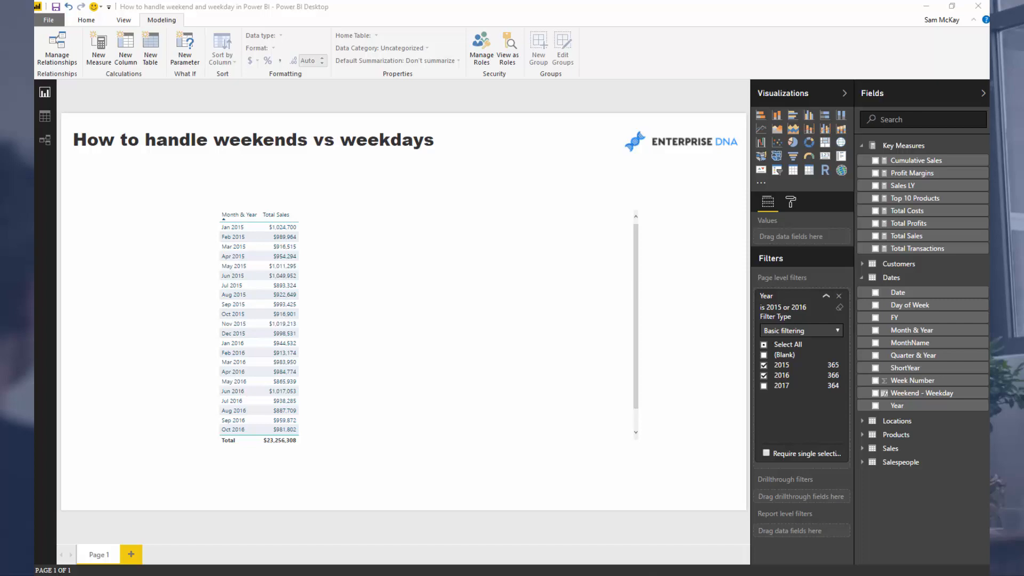
{"action": "mouse_move", "coordinate": [53, 152]}
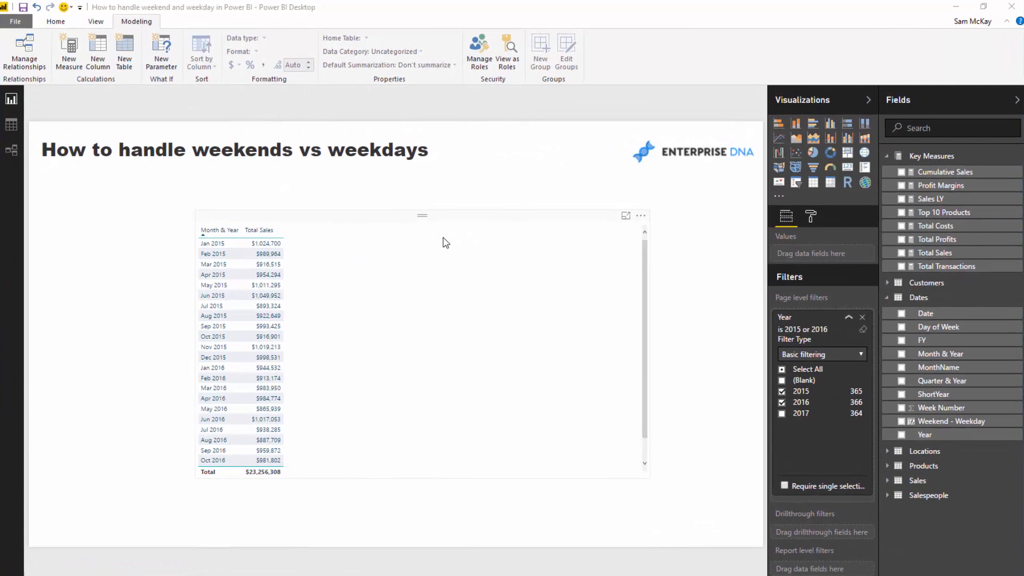
{"action": "left_click", "coordinate": [262, 150]}
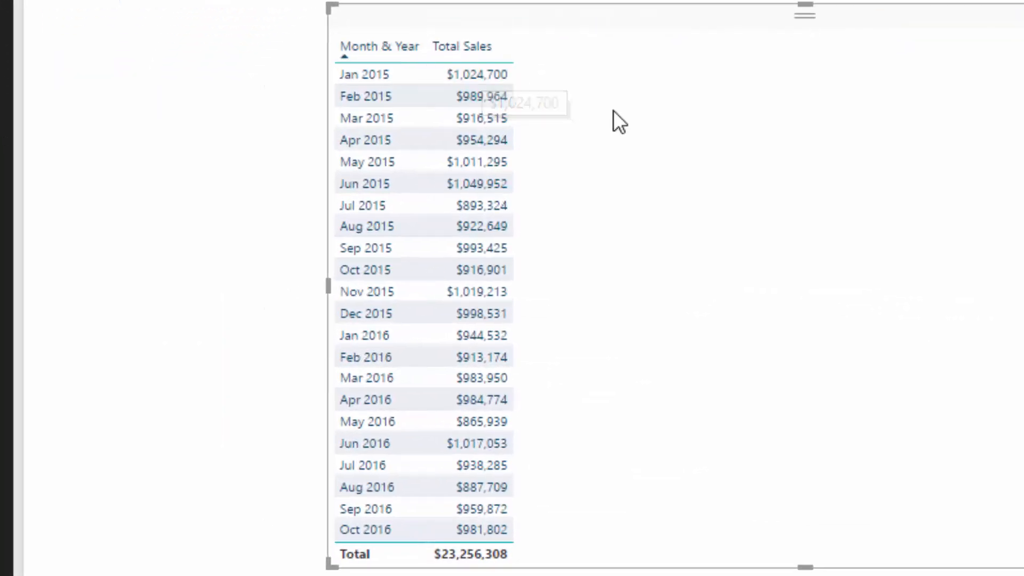
{"action": "mouse_move", "coordinate": [553, 86]}
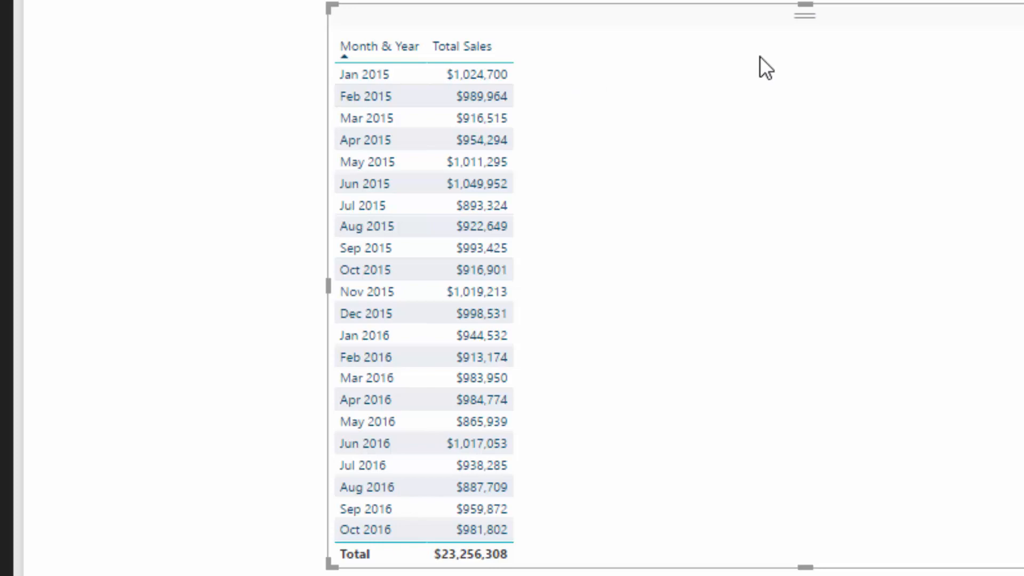
{"action": "mouse_move", "coordinate": [379, 42]}
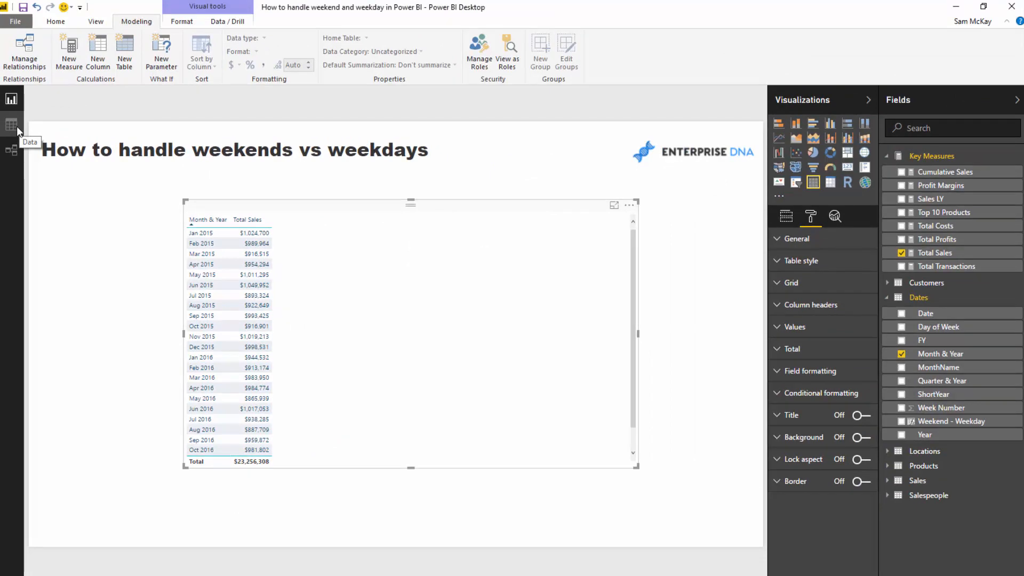
{"action": "mouse_move", "coordinate": [10, 124]}
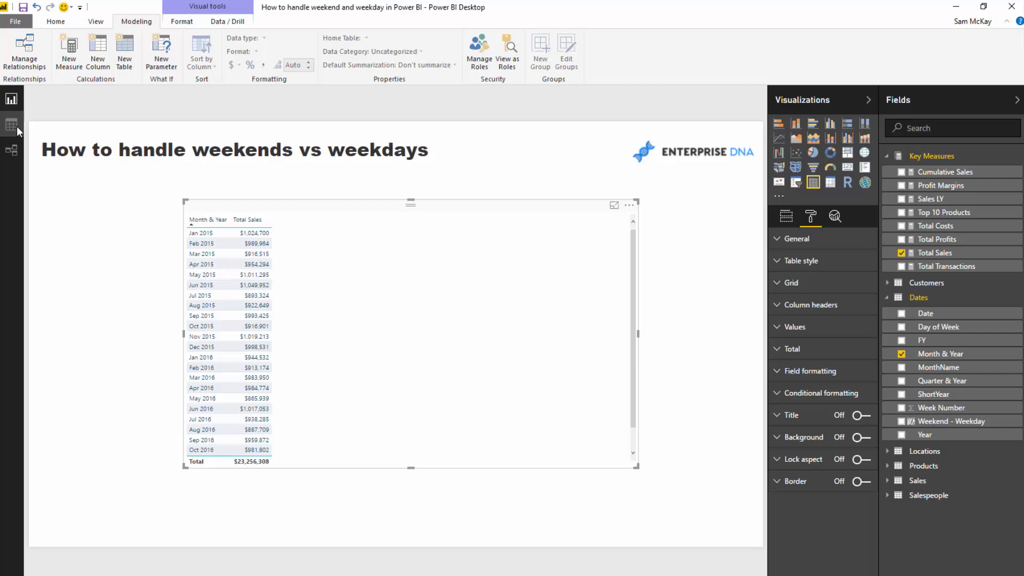
{"action": "left_click", "coordinate": [11, 124]}
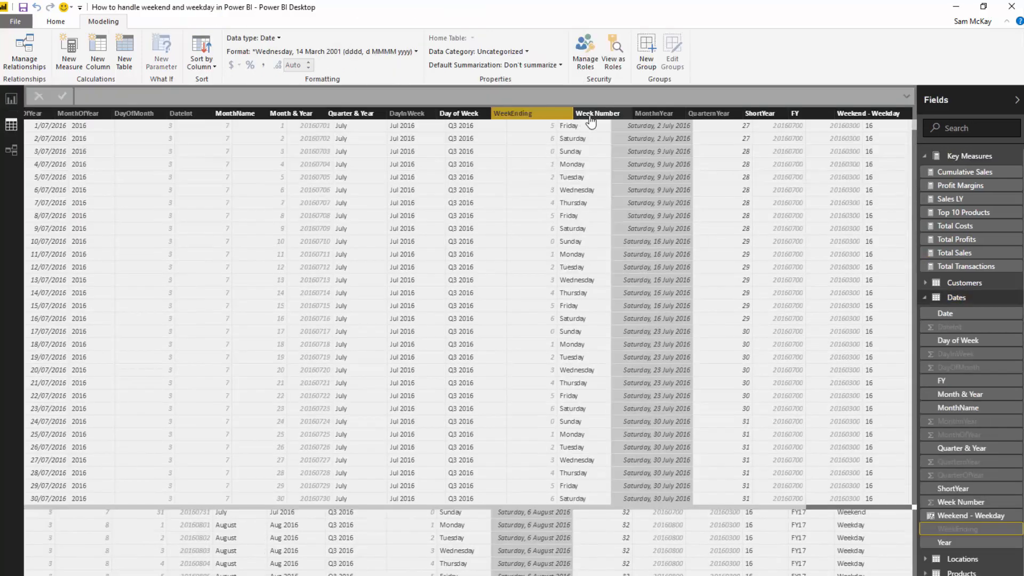
{"action": "left_click", "coordinate": [597, 113]}
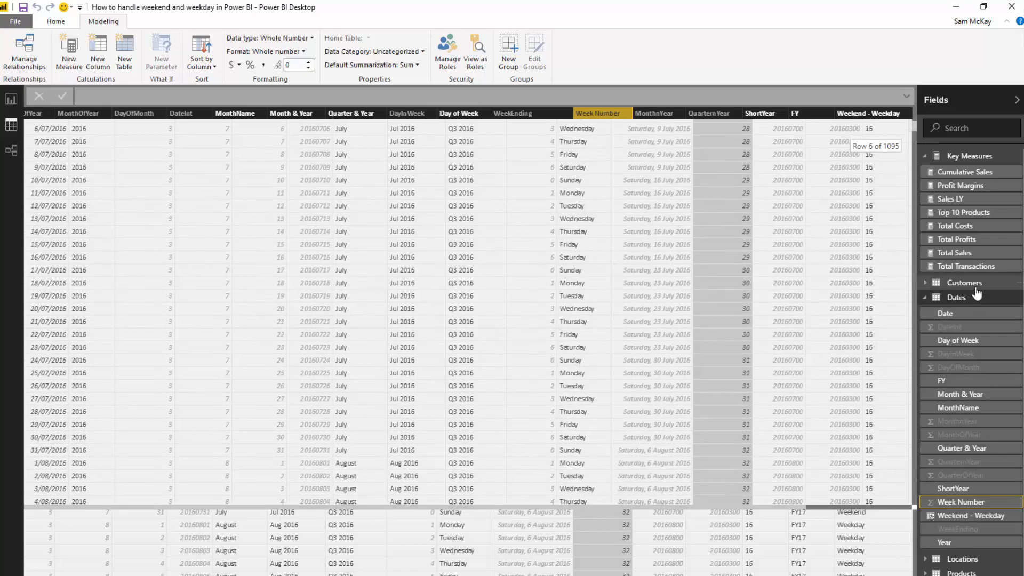
{"action": "left_click", "coordinate": [964, 282]}
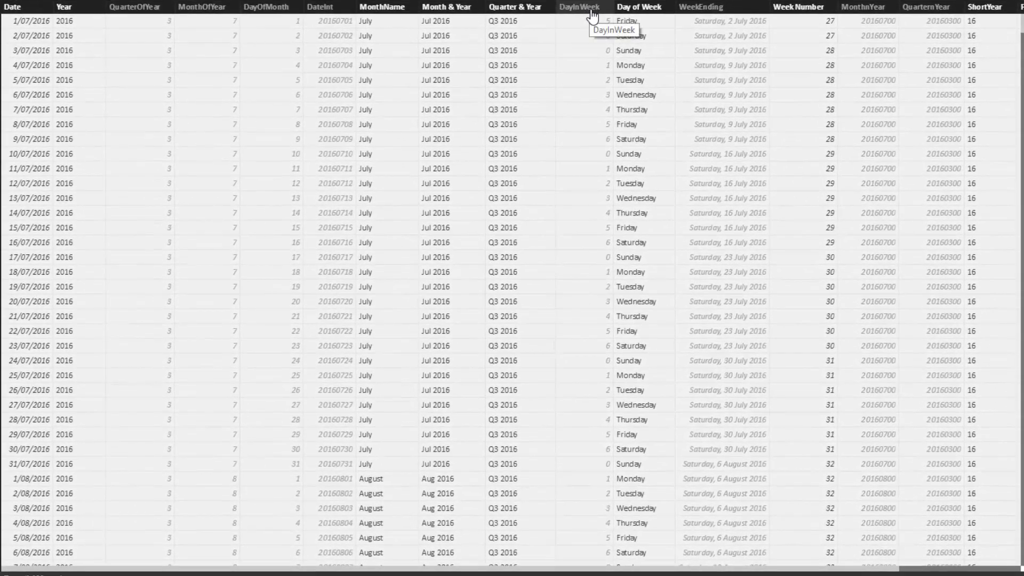
{"action": "left_click", "coordinate": [580, 8]}
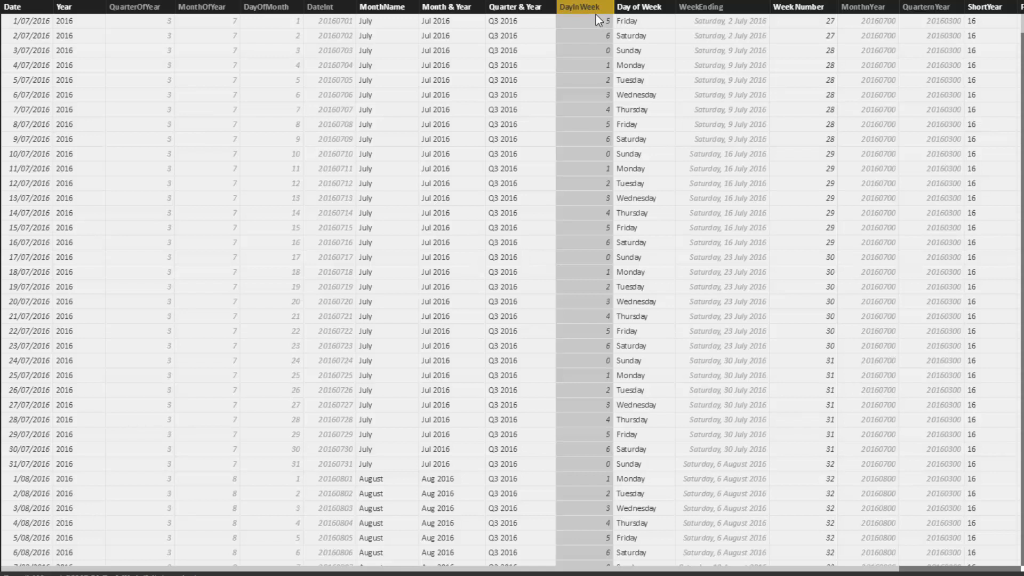
{"action": "mouse_move", "coordinate": [598, 22]}
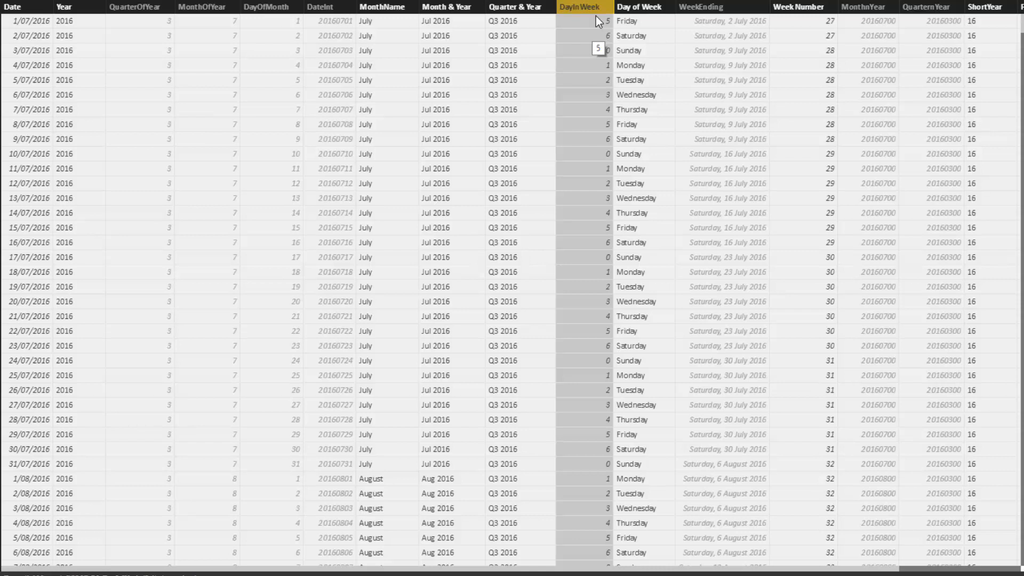
{"action": "mouse_move", "coordinate": [595, 12]}
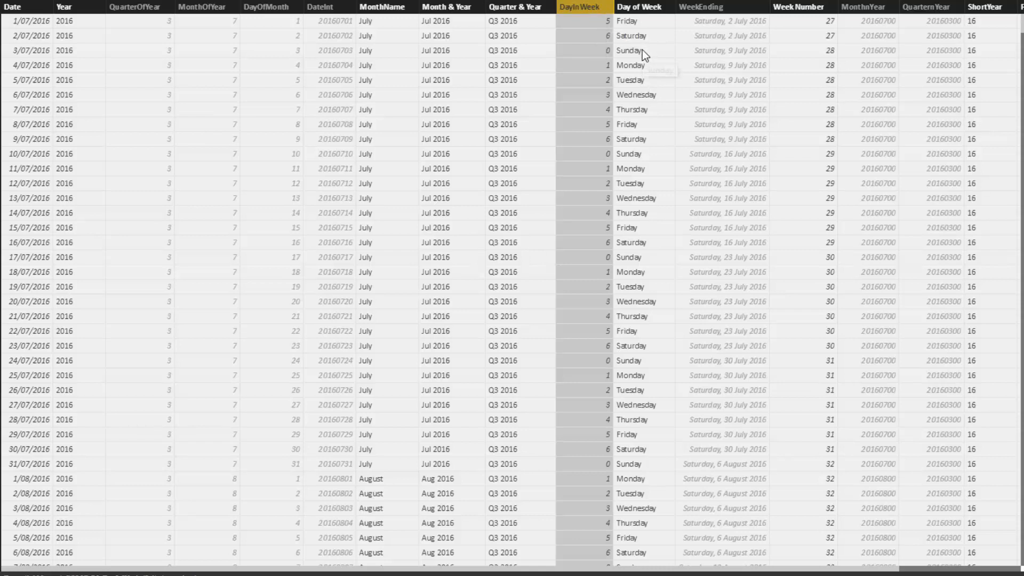
{"action": "mouse_move", "coordinate": [630, 50]}
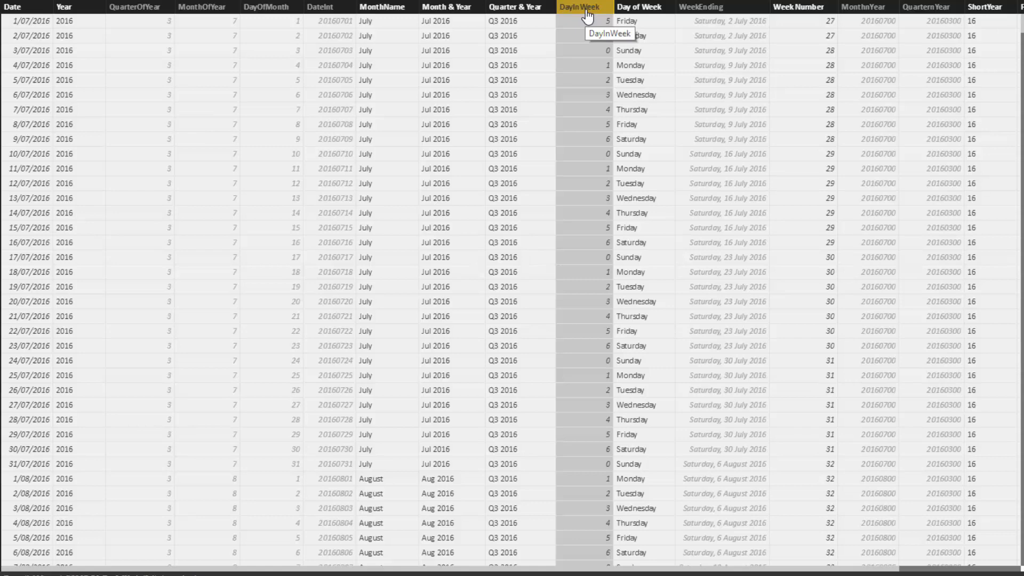
{"action": "mouse_move", "coordinate": [639, 18]}
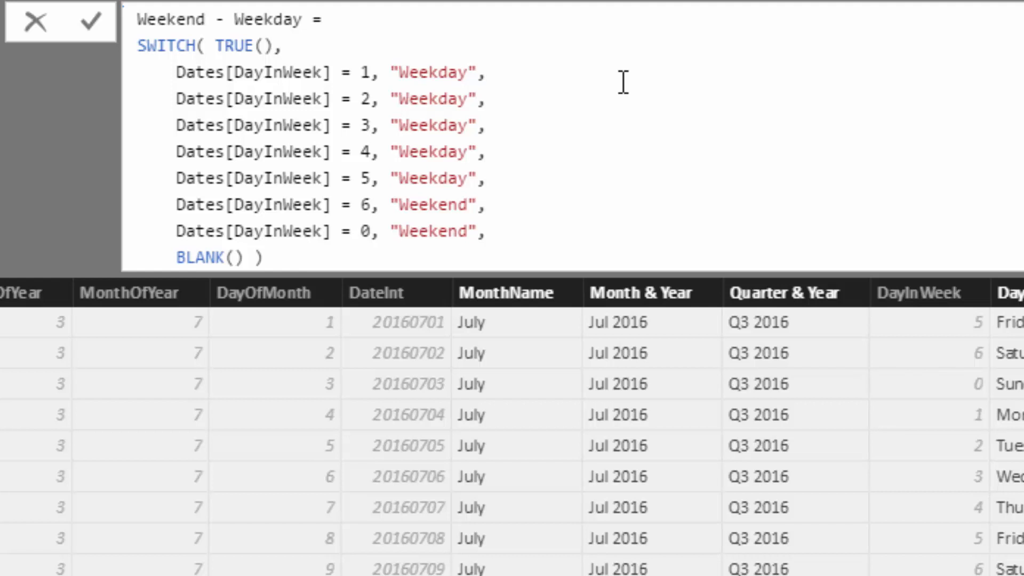
{"action": "mouse_move", "coordinate": [476, 242]}
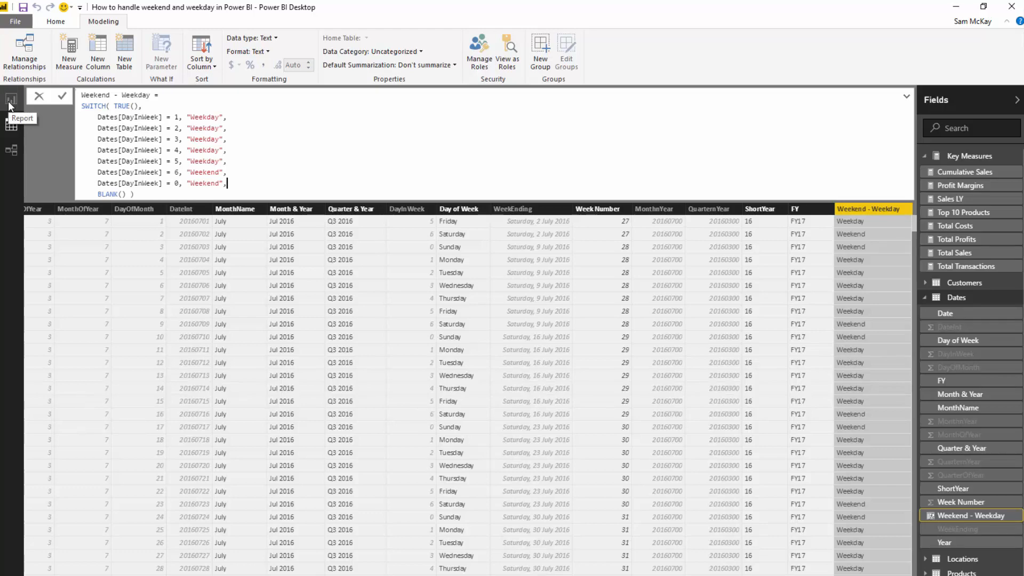
Start a Sales Weekdays measure as CALCULATE([Total Sales], ...) from the report page.
{"action": "left_click", "coordinate": [10, 98]}
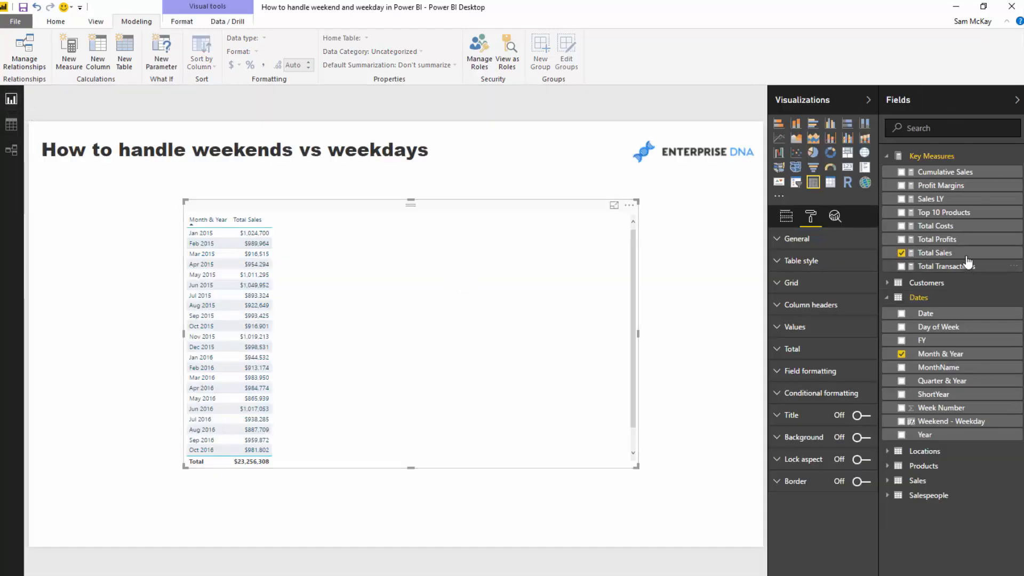
{"action": "left_click", "coordinate": [69, 52]}
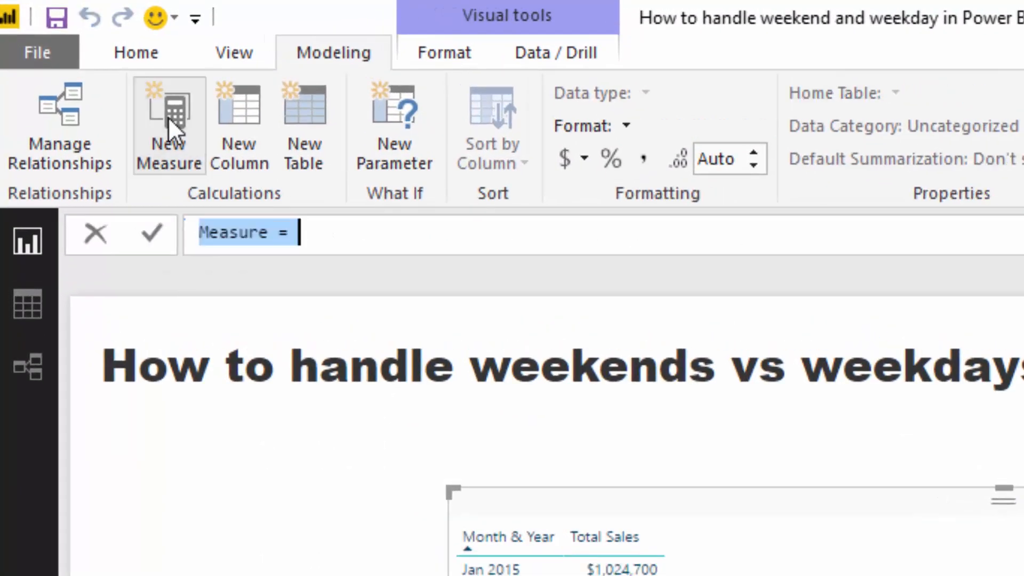
{"action": "type", "text": "Sales"}
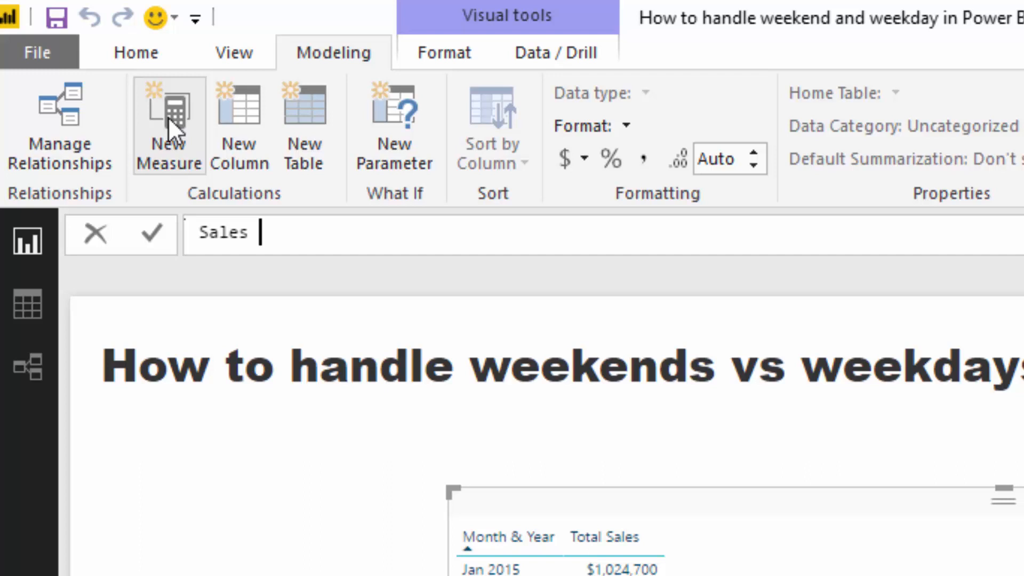
{"action": "type", "text": "Weekda"}
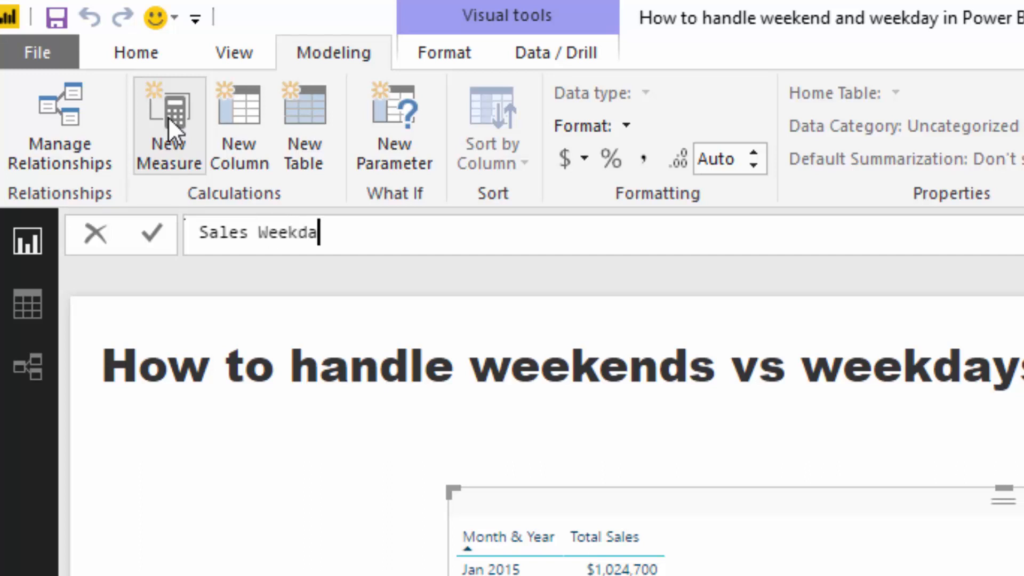
{"action": "type", "text": "ys ="}
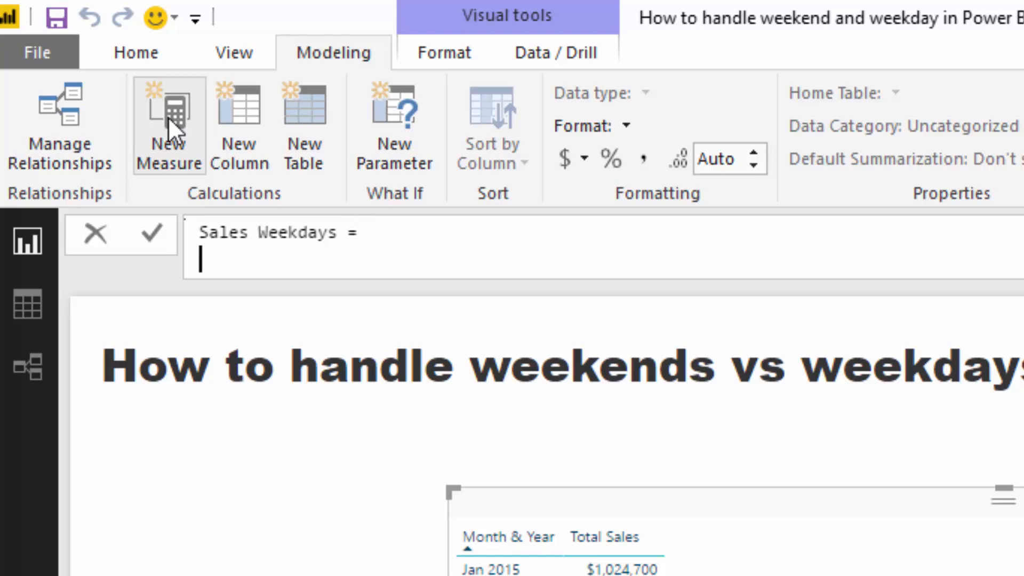
{"action": "type", "text": "CALCULATE( Total"}
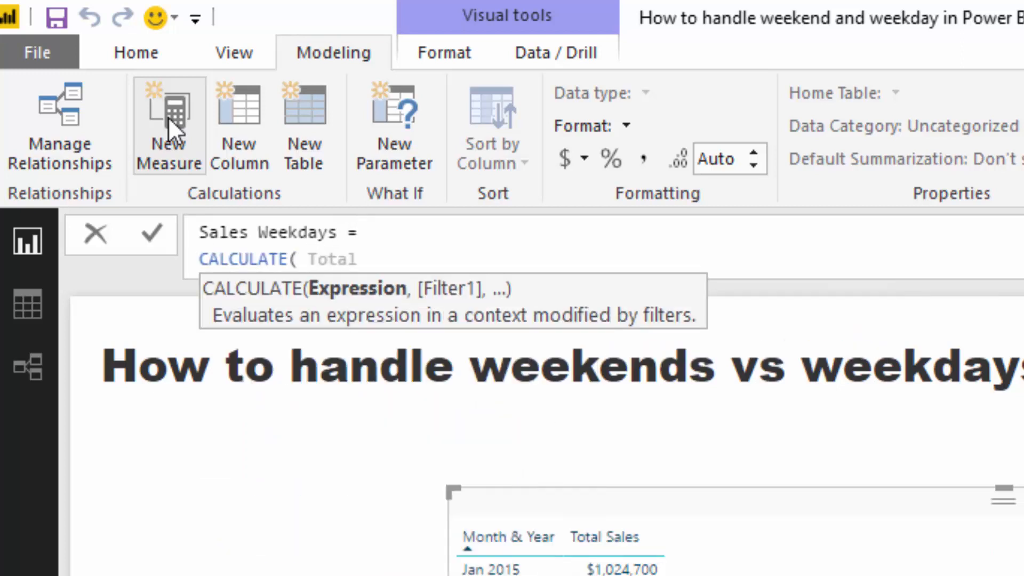
{"action": "type", "text": "[Total Sales]"}
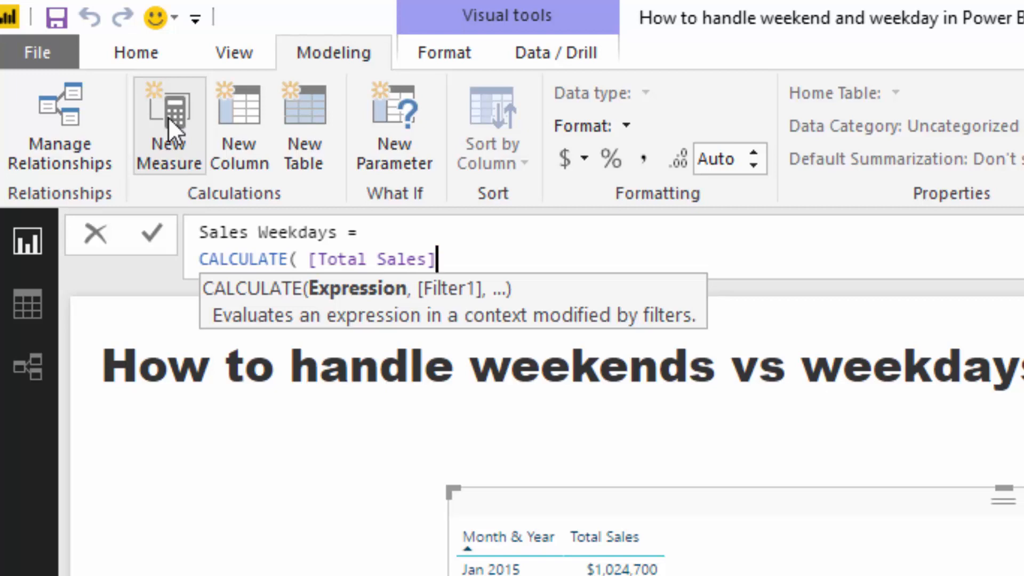
{"action": "type", "text": ","}
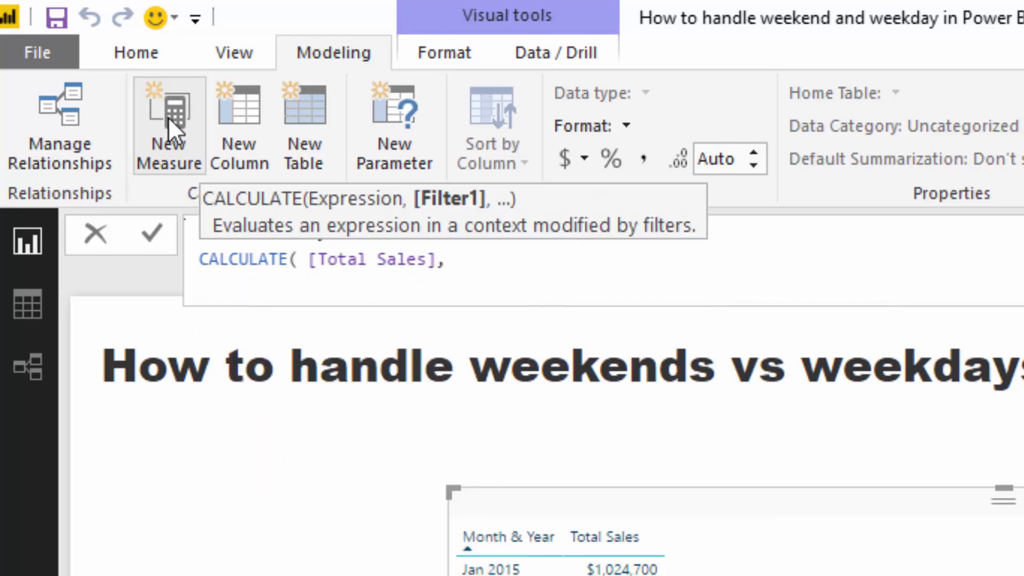
Complete it with FILTER(Dates, Dates[Weekend - Weekday] = "Weekday").
{"action": "type", "text": "FILTER("}
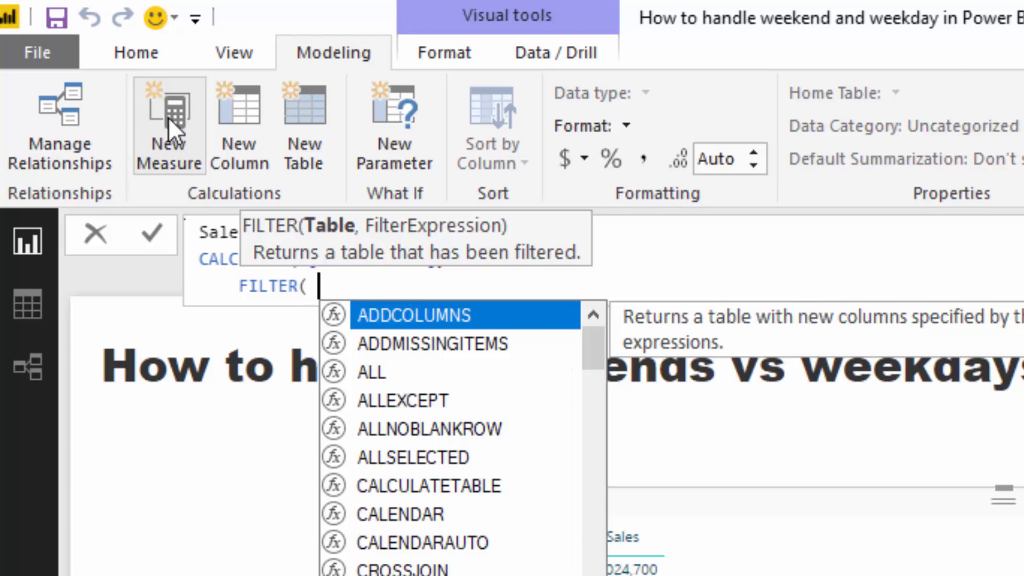
{"action": "type", "text": "Dates"}
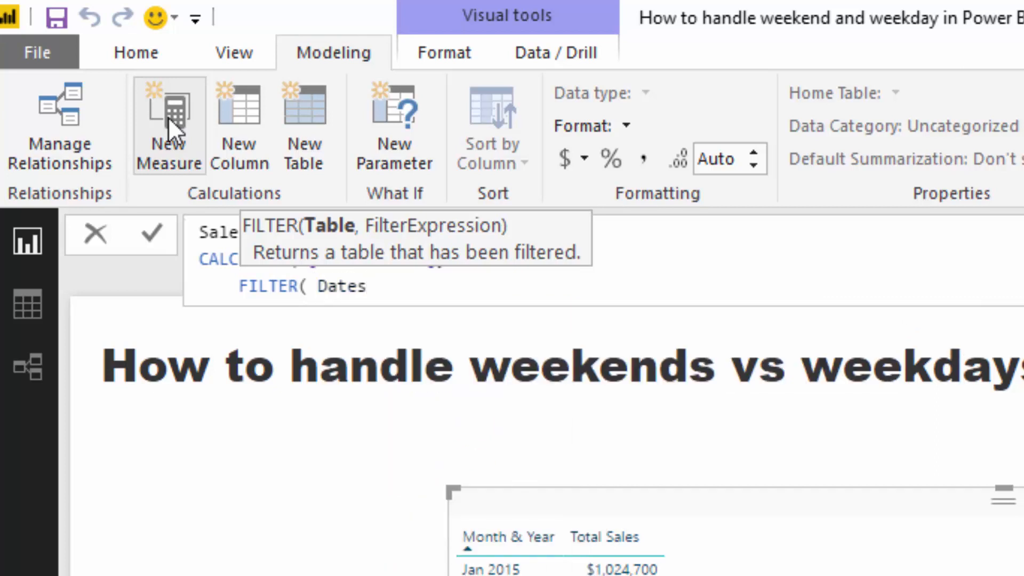
{"action": "type", "text": ","}
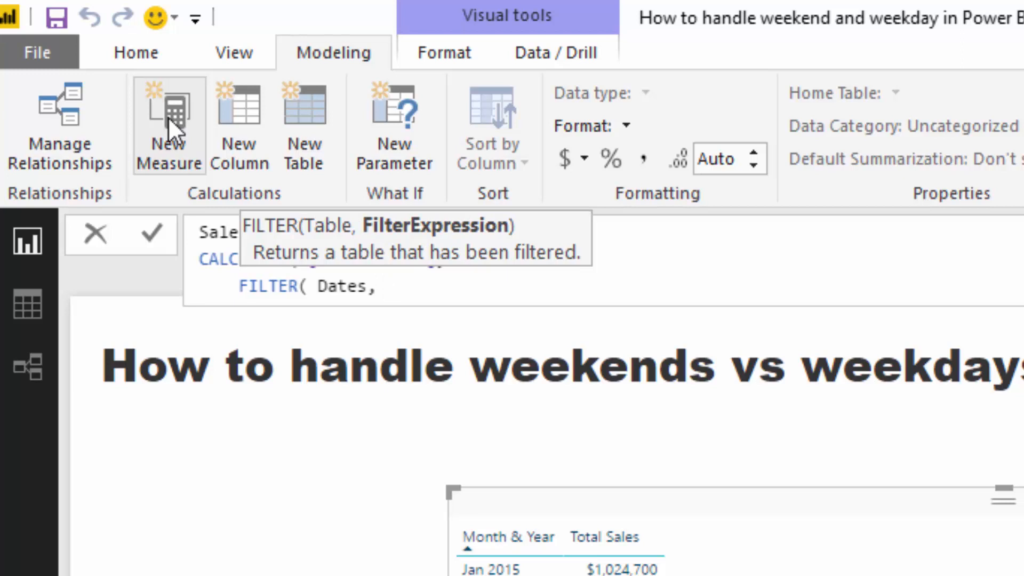
{"action": "type", "text": "Weekend - Weekday]"}
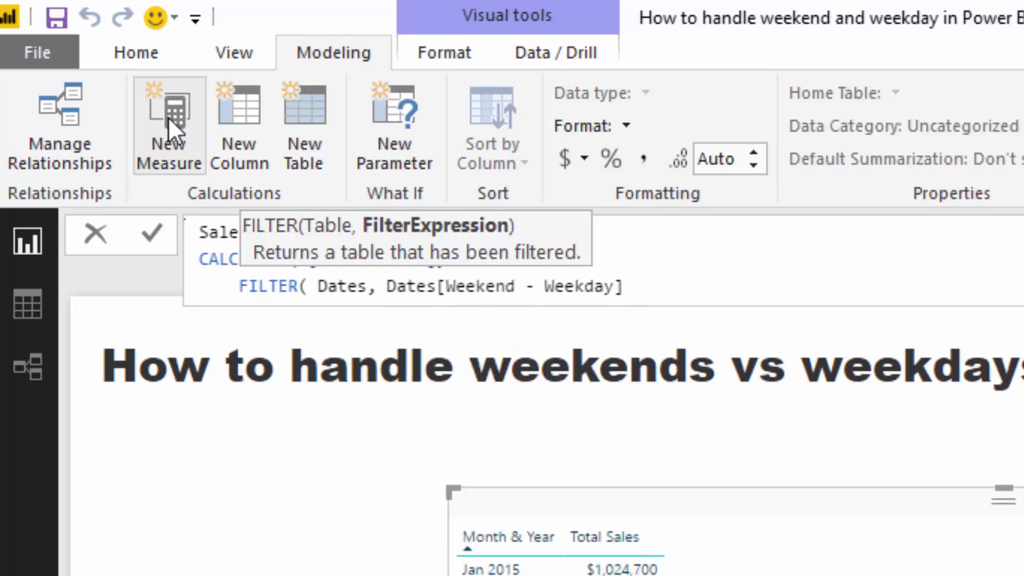
{"action": "type", "text": "="}
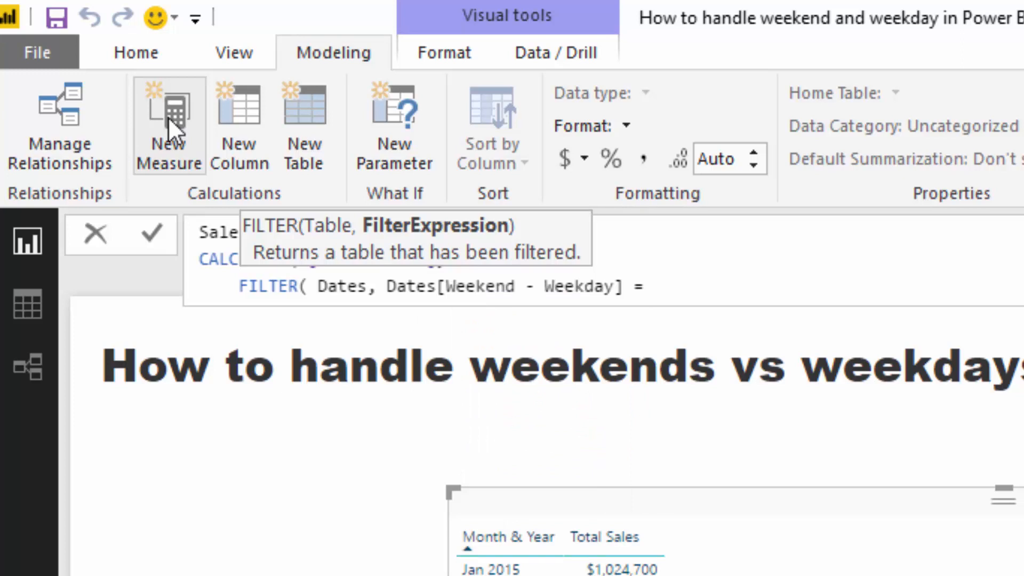
{"action": "type", "text": "\"Week"}
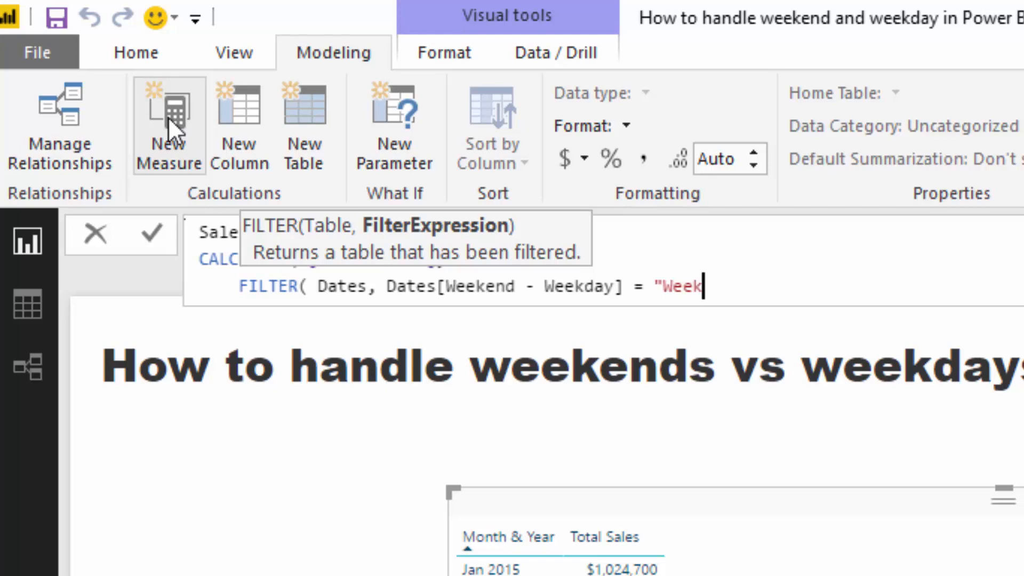
{"action": "type", "text": "day\" ) )"}
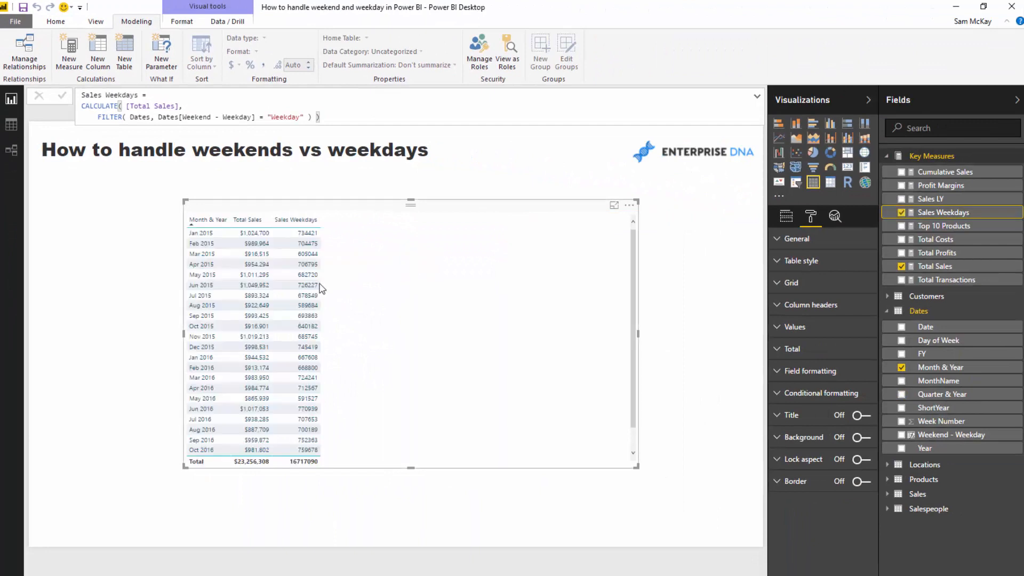
{"action": "mouse_move", "coordinate": [711, 128]}
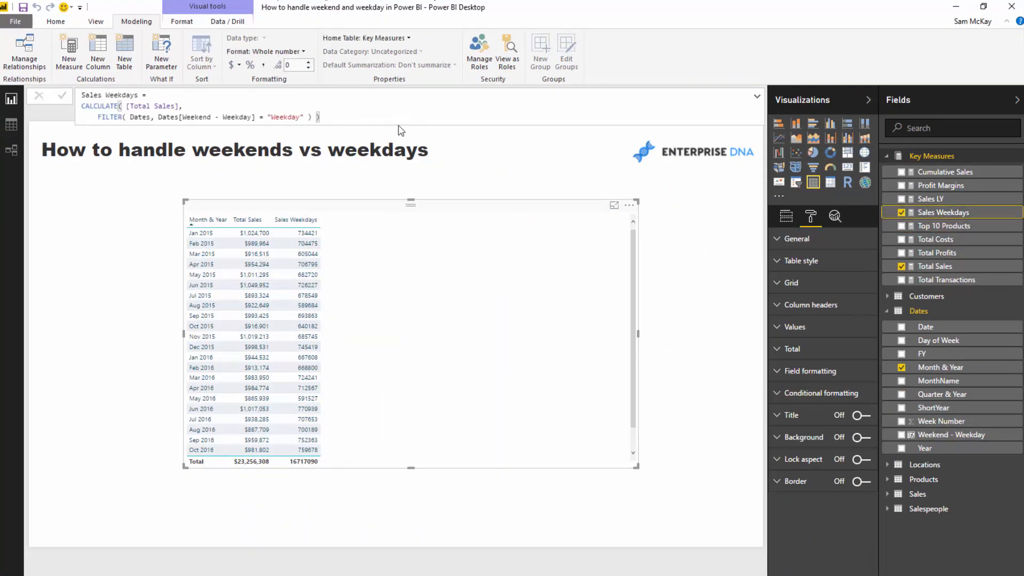
Format Sales Weekdays and Sales Weekends as $ English (United States) currency.
{"action": "left_click", "coordinate": [229, 65]}
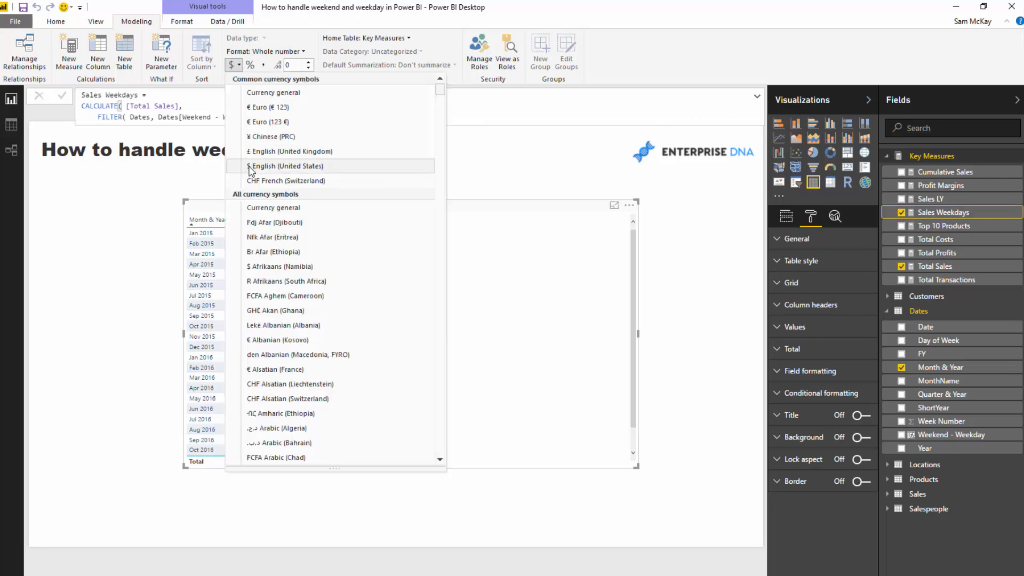
{"action": "left_click", "coordinate": [286, 165]}
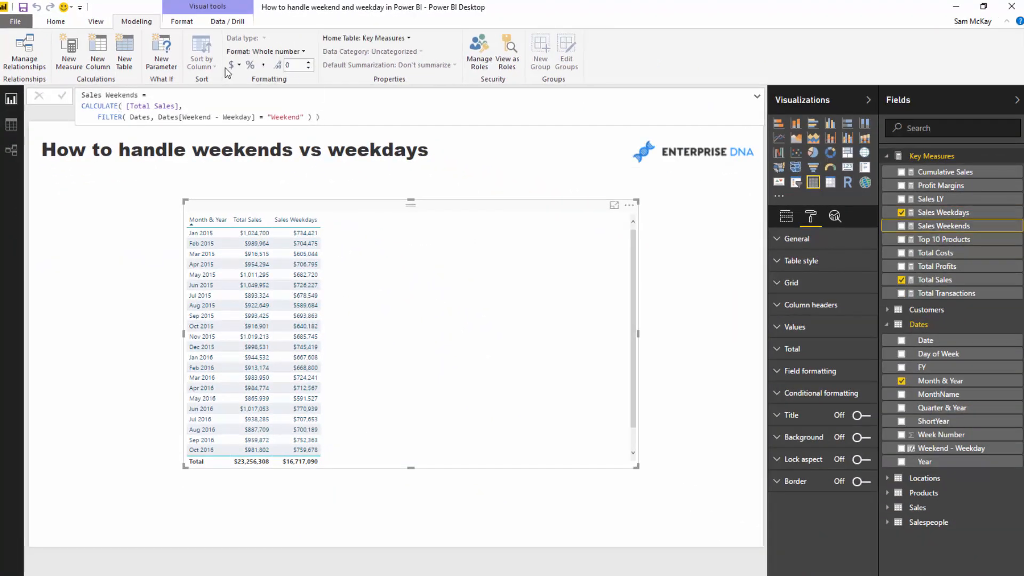
{"action": "left_click", "coordinate": [230, 65]}
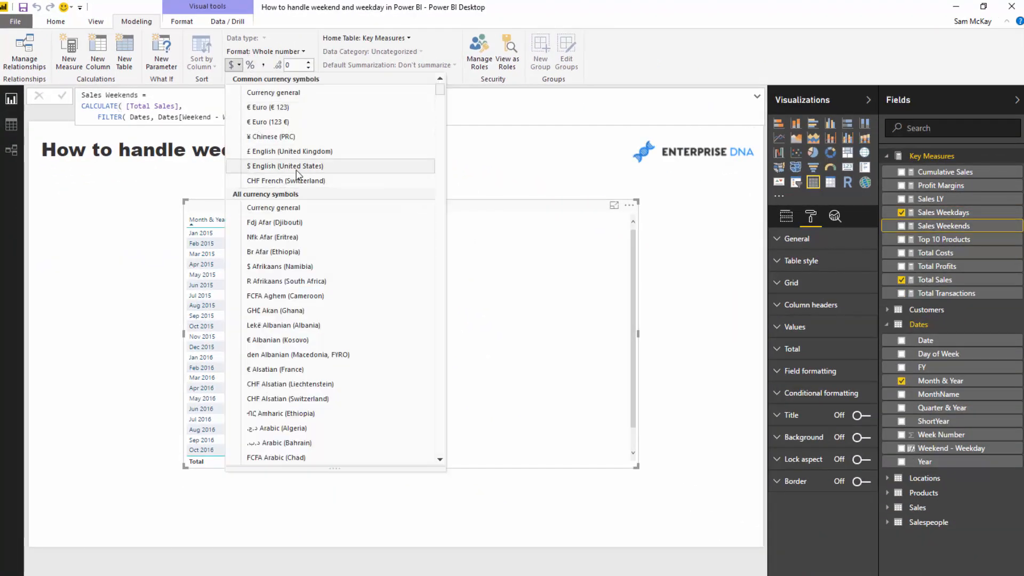
{"action": "left_click", "coordinate": [285, 165]}
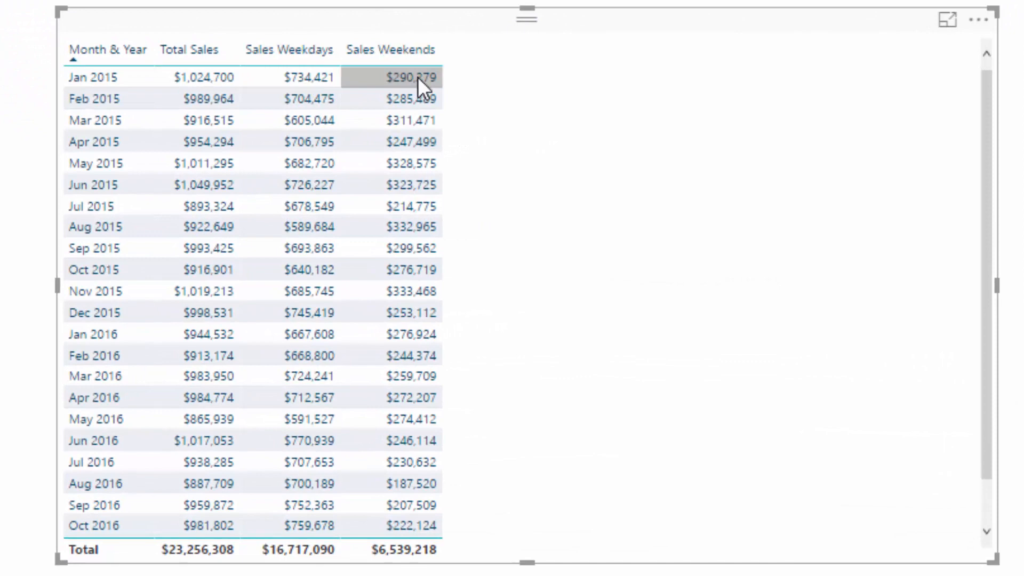
{"action": "mouse_move", "coordinate": [422, 85]}
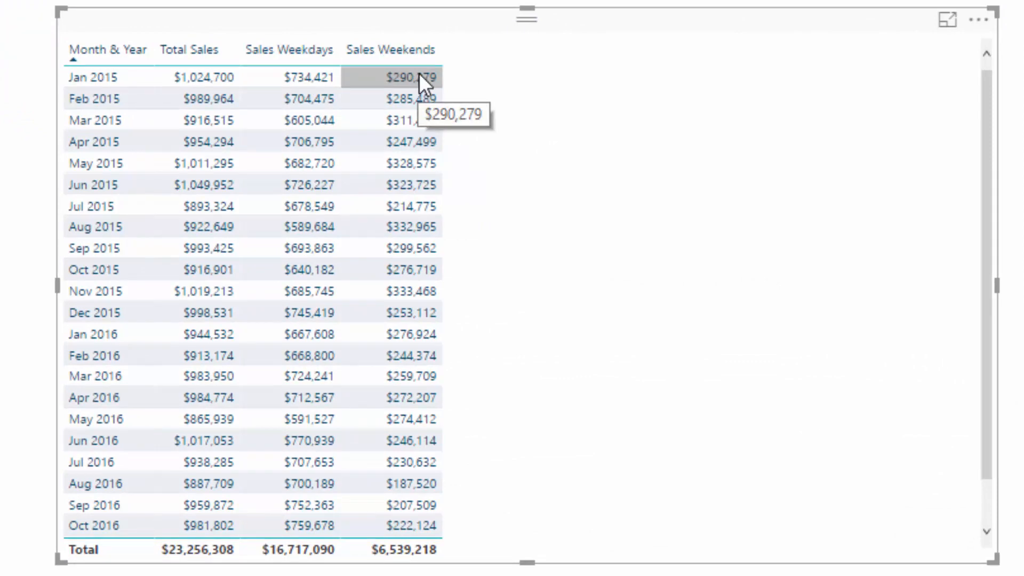
{"action": "mouse_move", "coordinate": [682, 21]}
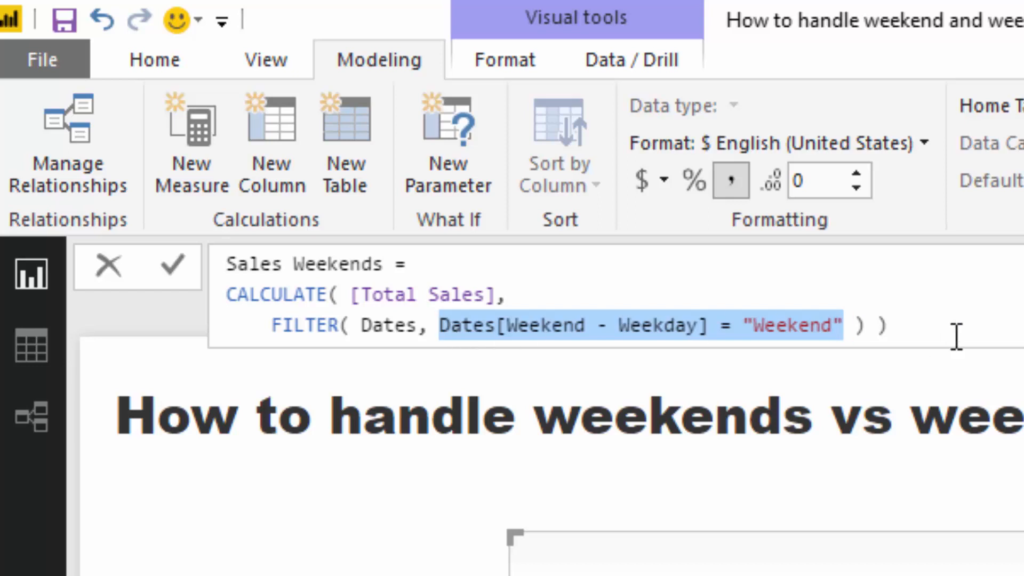
Reuse the Sales Weekends formula in a new measure renamed Sales Saturday.
{"action": "key", "text": "ctrl+a"}
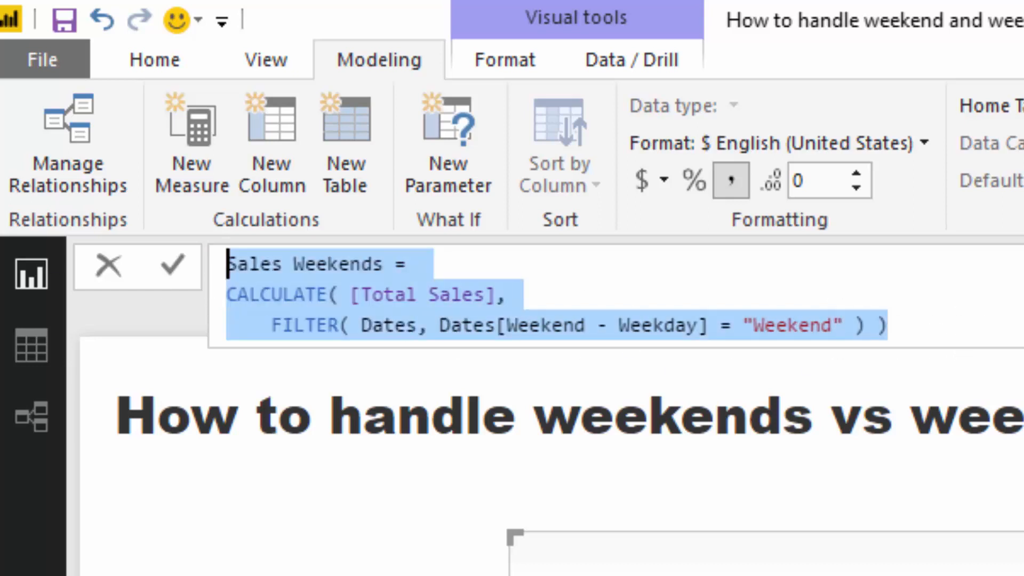
{"action": "mouse_move", "coordinate": [190, 142]}
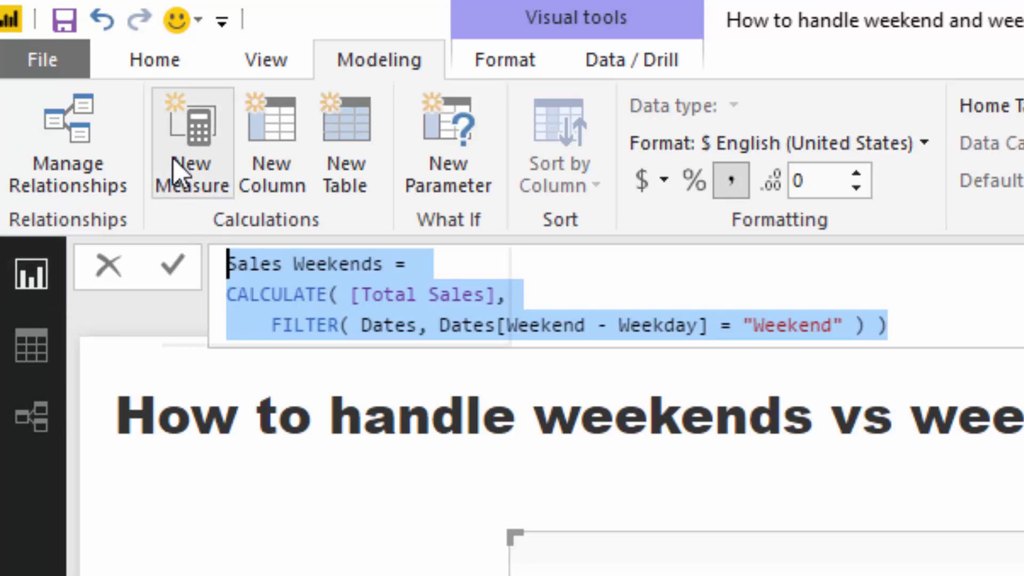
{"action": "left_click", "coordinate": [191, 142]}
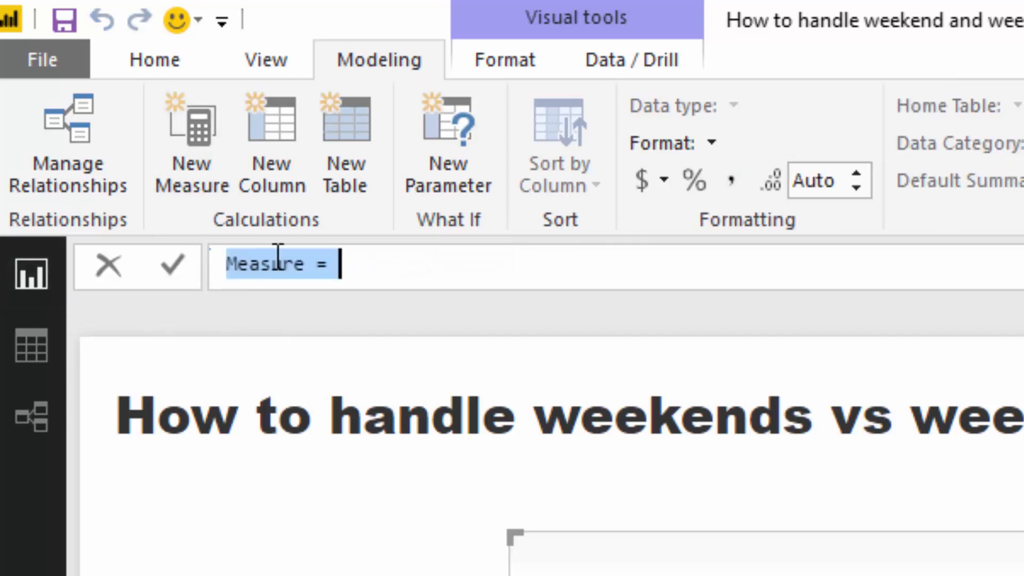
{"action": "type", "text": "Sales Weekends = CALCULATE( [Total Sales], FILTER( Dates, Dates[Weekend - Weekday] = \"Weekend\" ) )"}
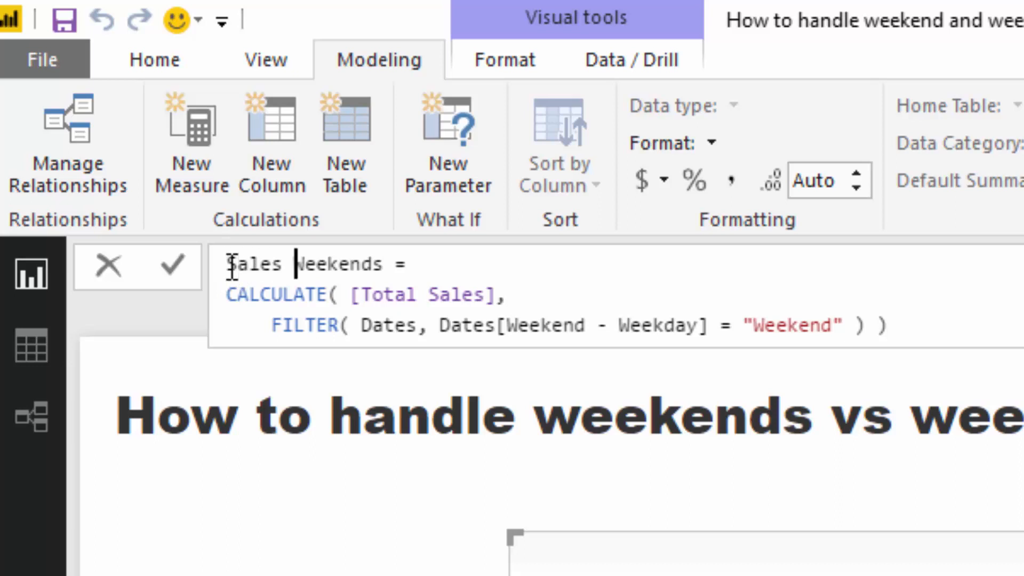
{"action": "type", "text": "Saturday"}
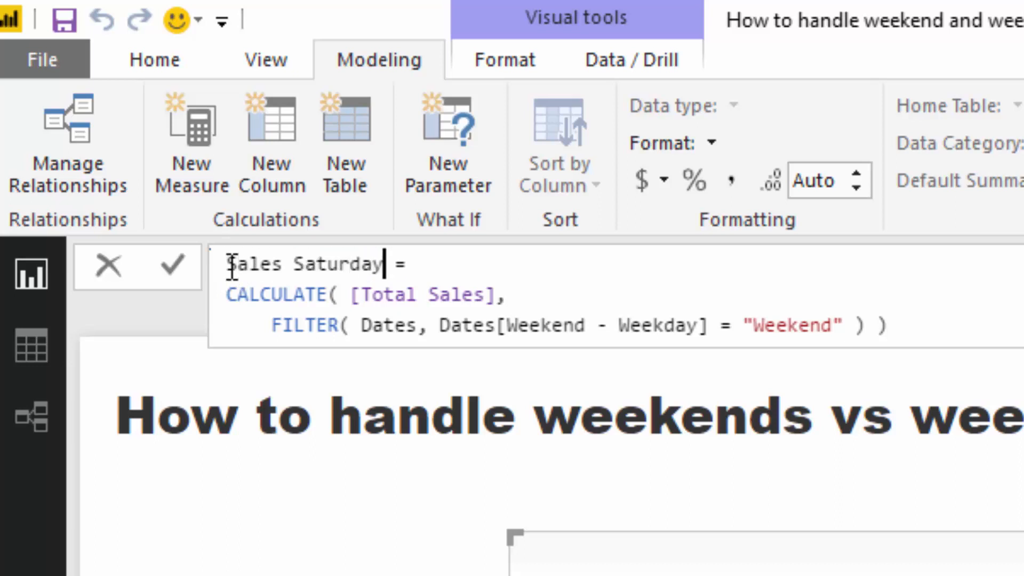
Replace its filter with Dates[Day of Week] = "Saturday".
{"action": "left_click_drag", "start_coordinate": [440, 325], "coordinate": [816, 326]}
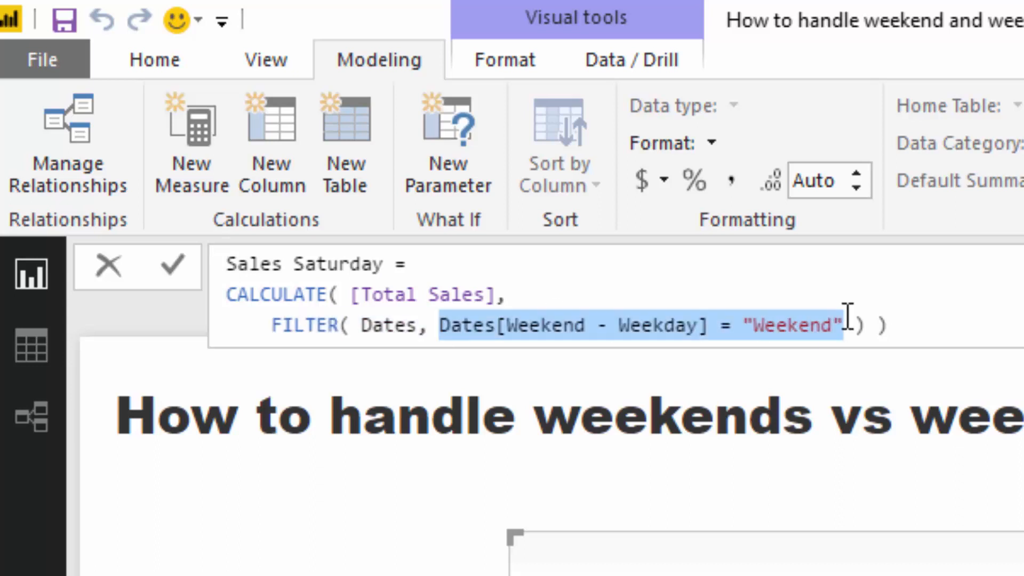
{"action": "type", "text": "Day"}
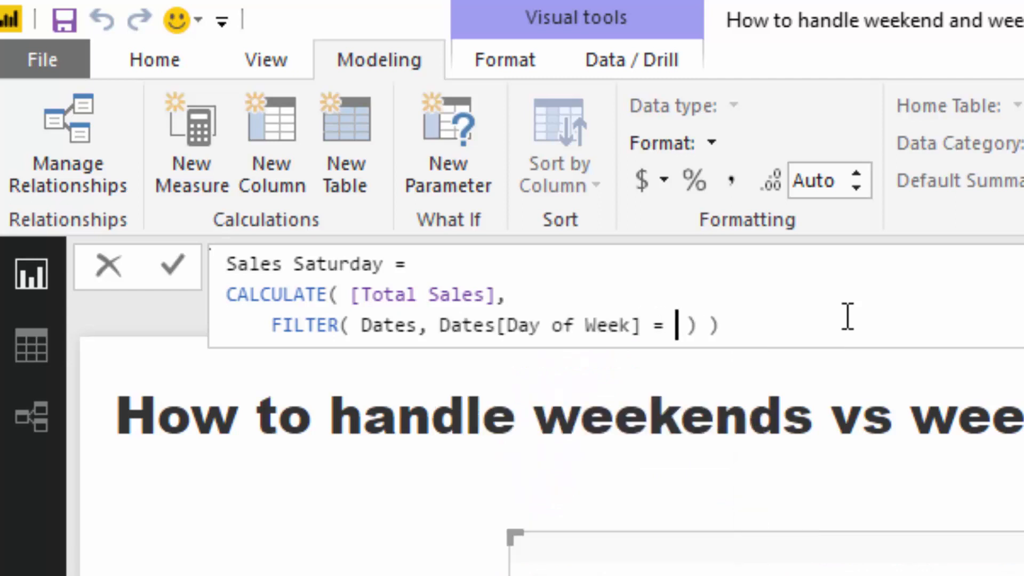
{"action": "type", "text": "\"Saturday"}
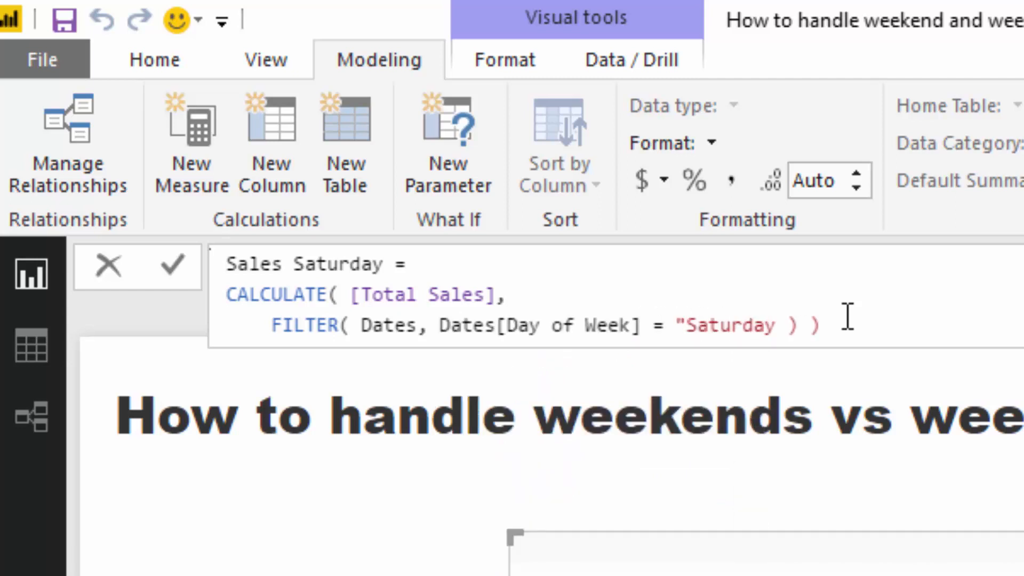
{"action": "type", "text": "\""}
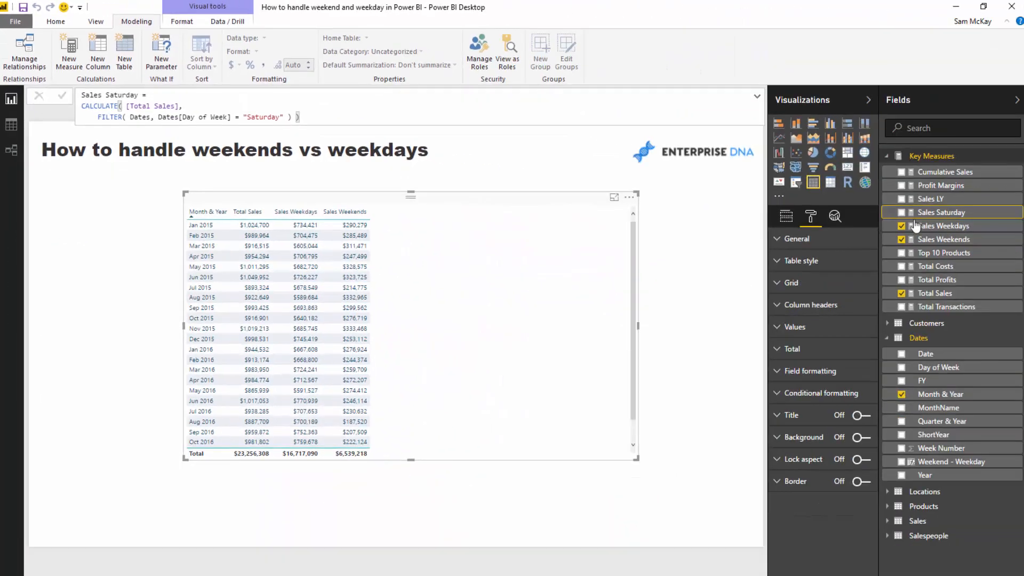
{"action": "left_click", "coordinate": [941, 212]}
{"action": "type", "text": "% of"}
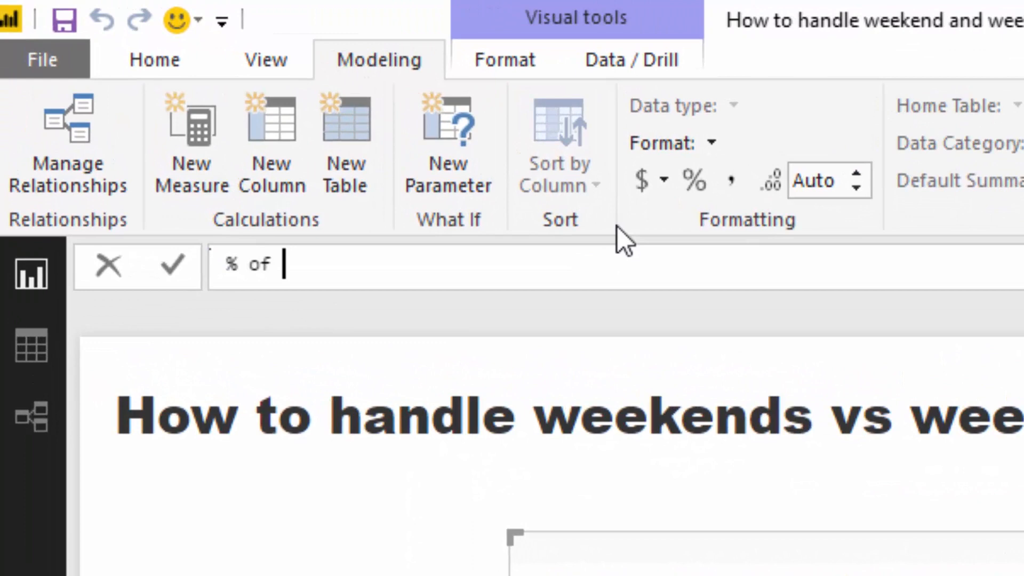
Write % of Sales on Weekend = DIVIDE([Sales Weekends], [Total Sales], 0).
{"action": "type", "text": "Sales on Weekend = DIVIDE("}
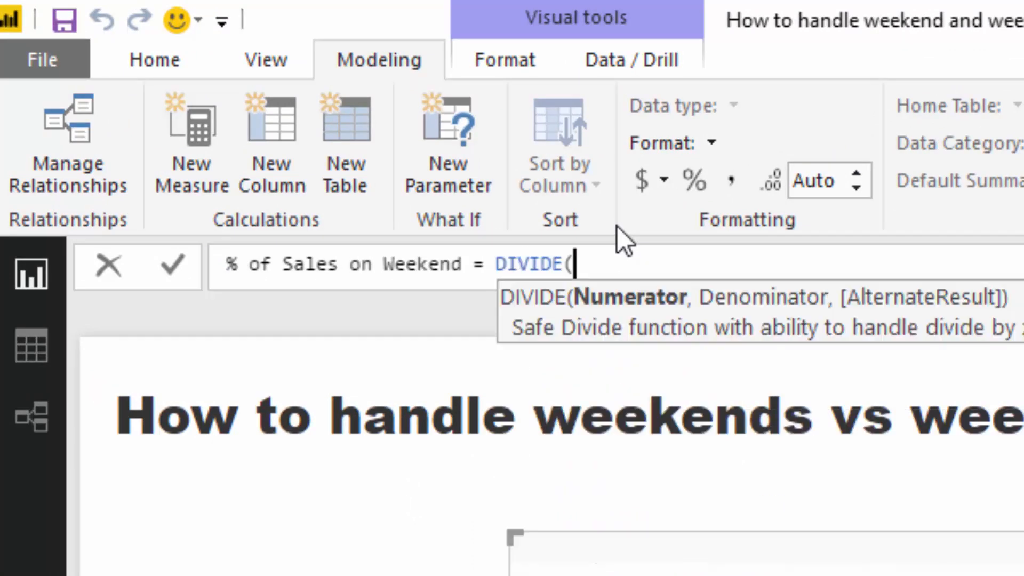
{"action": "type", "text": "Sales Weekends]"}
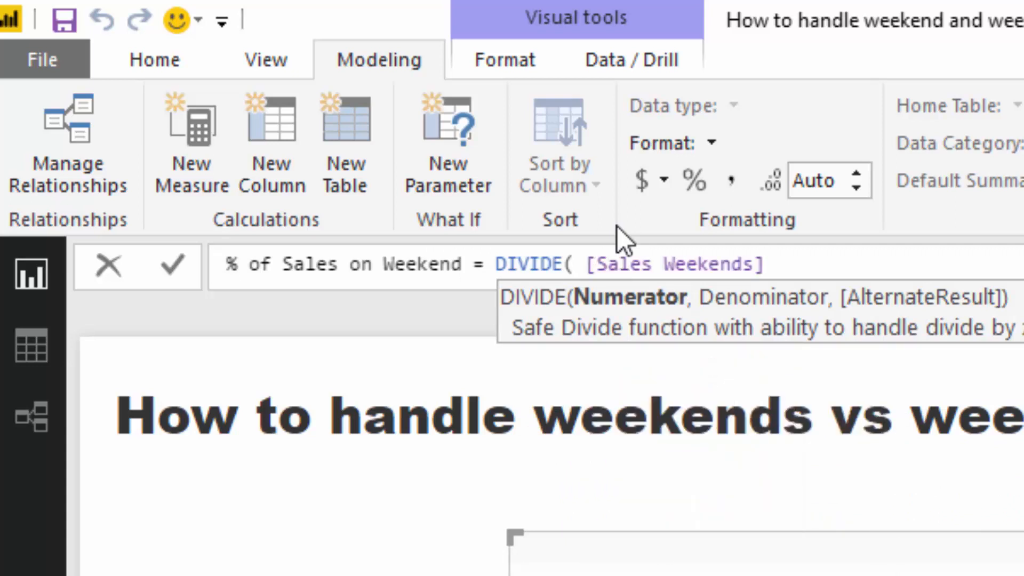
{"action": "type", "text": ", Tota"}
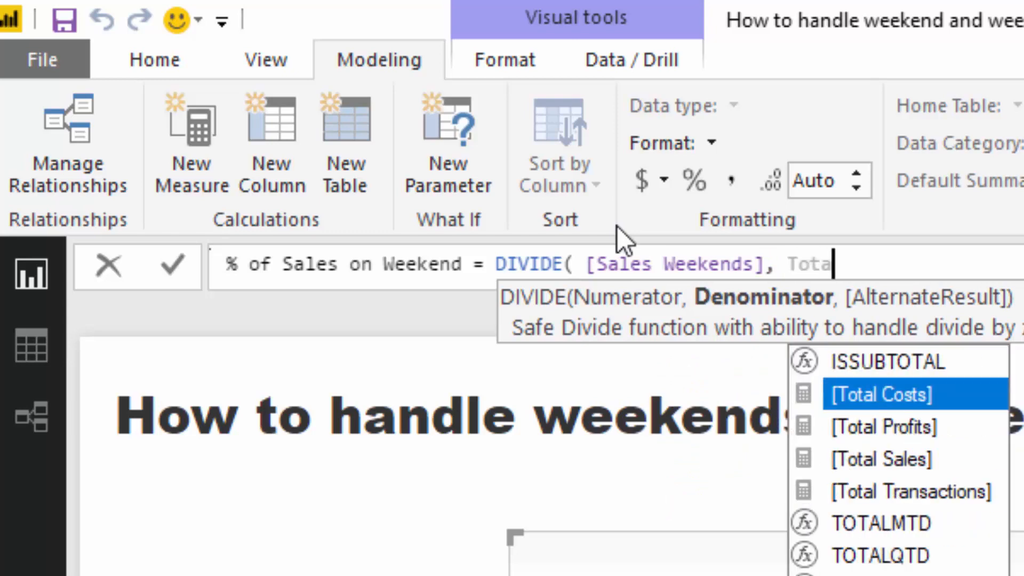
{"action": "type", "text": "[Total Sales], 0"}
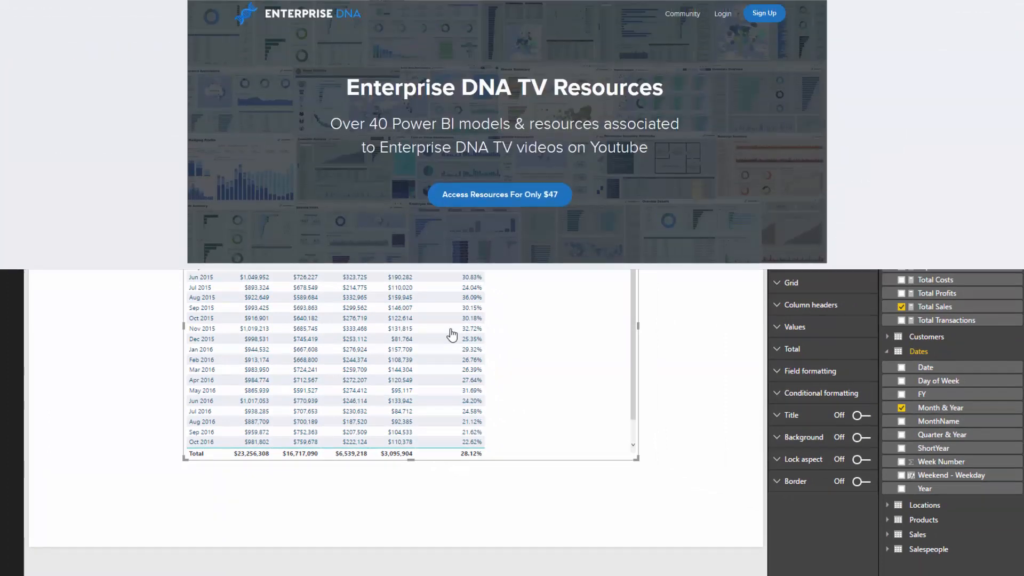
{"action": "left_click", "coordinate": [499, 194]}
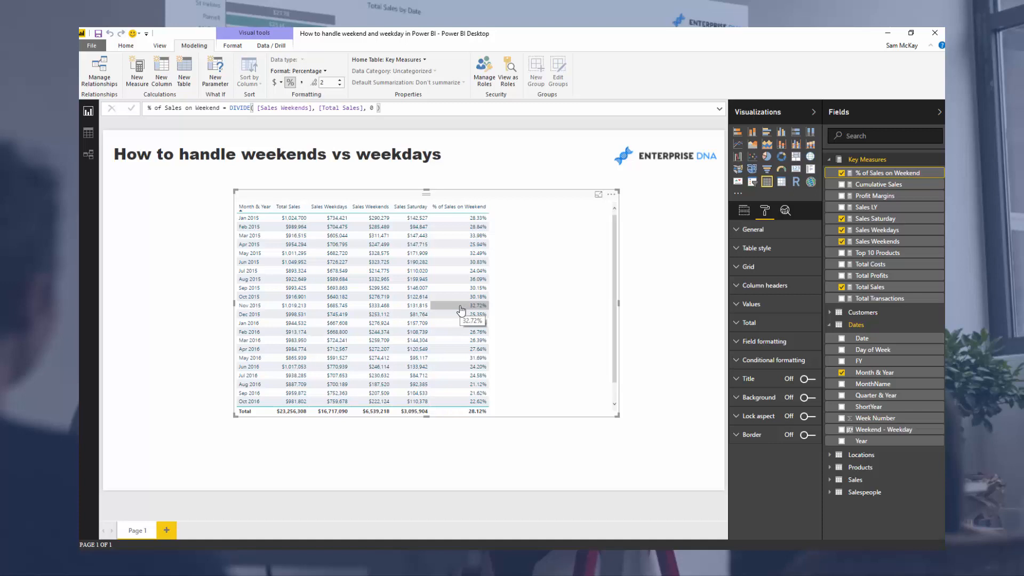
{"action": "mouse_move", "coordinate": [459, 302]}
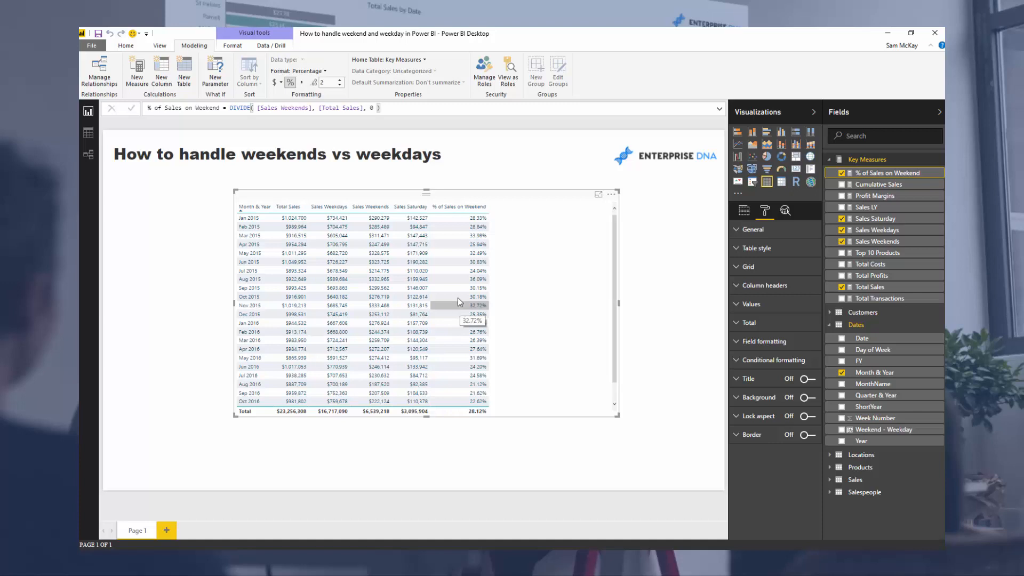